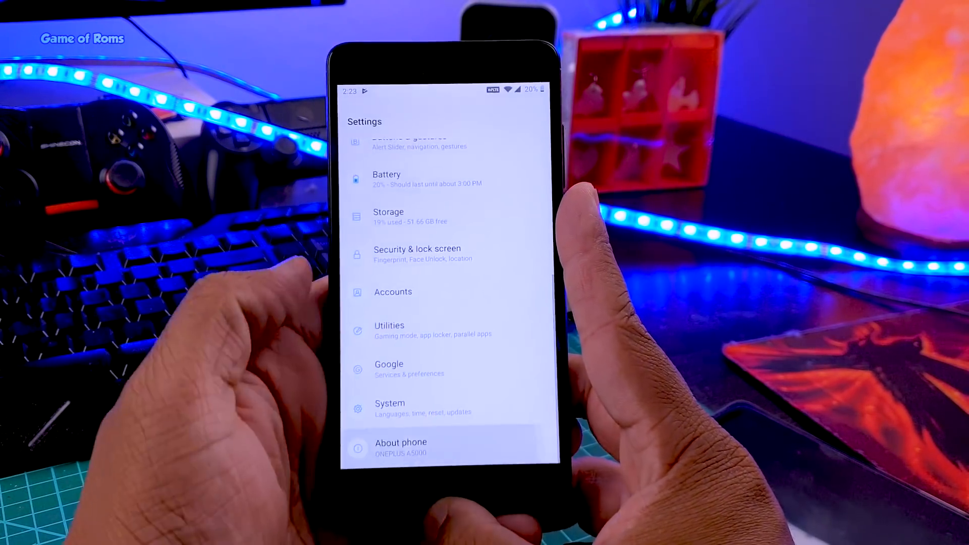
# Open the Display settings page and scroll through its options
pyautogui.click(401, 448)
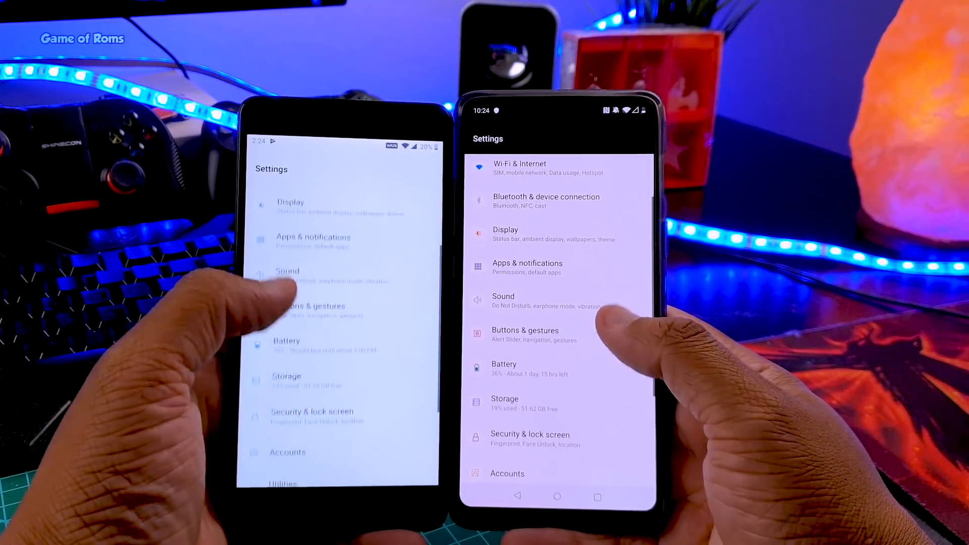
pyautogui.scroll(-3)
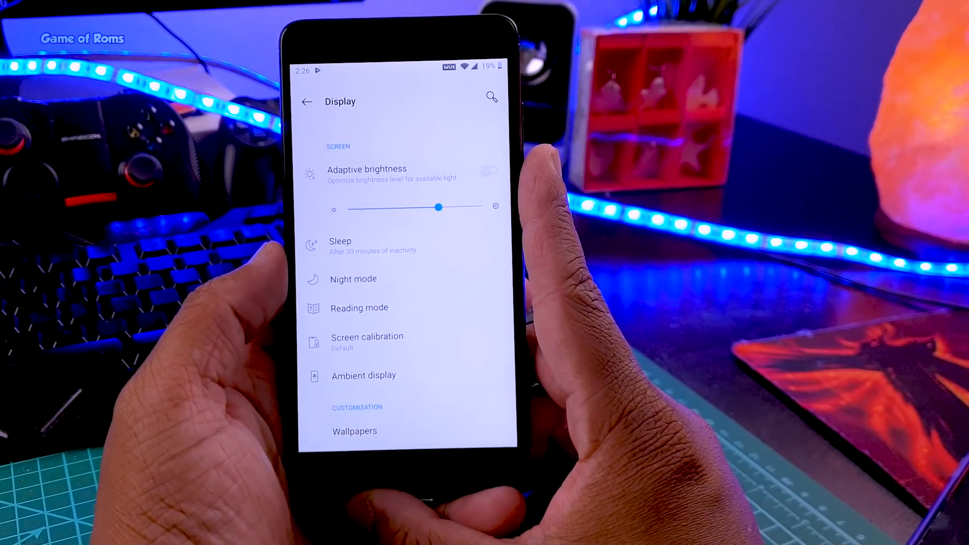
pyautogui.scroll(-3)
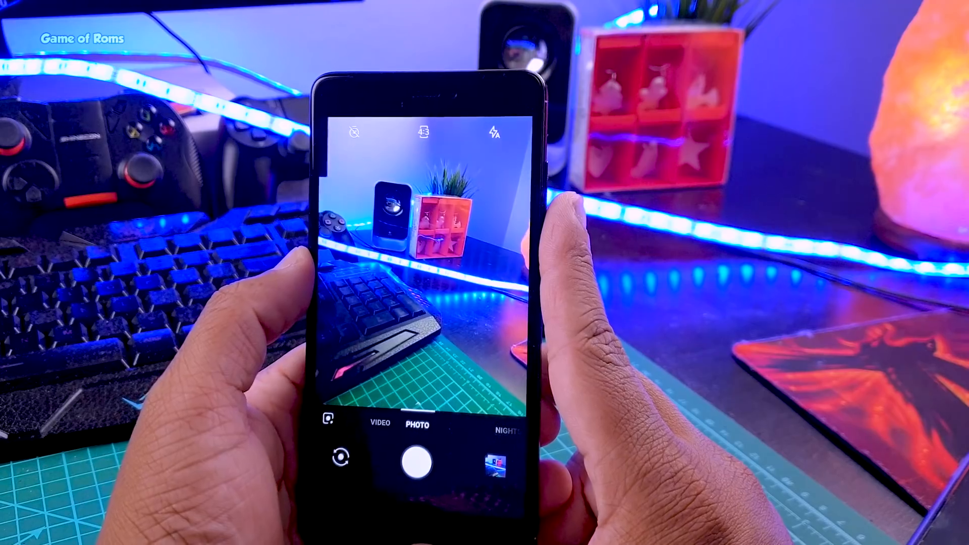
# Leave the Photo mode camera viewfinder and return to the top-level Settings list
pyautogui.click(419, 458)
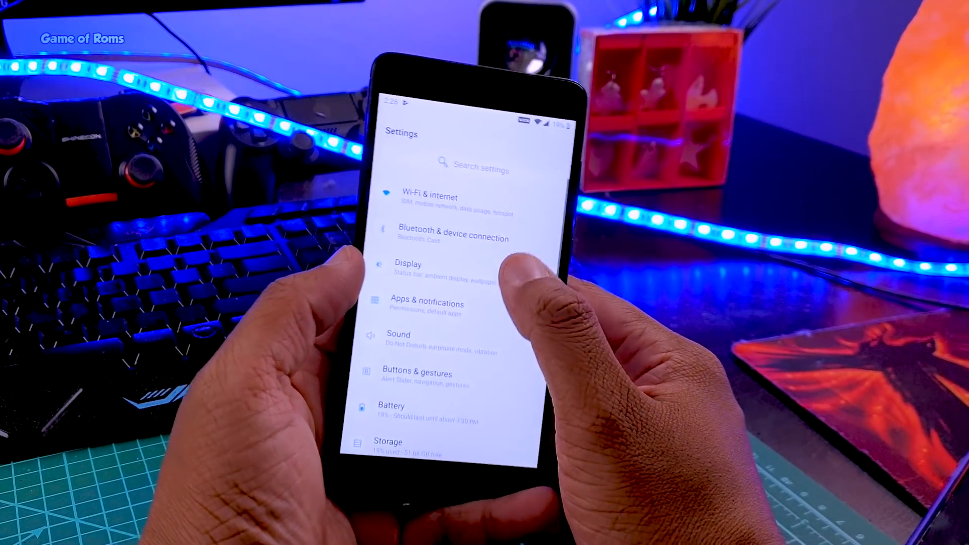
# Open Display settings and select the Dark theme
pyautogui.click(408, 264)
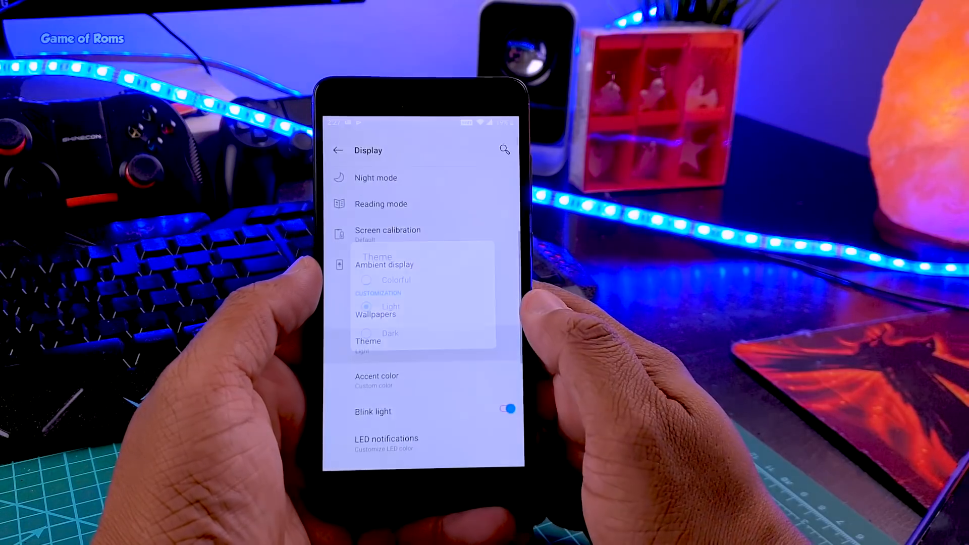
pyautogui.click(391, 333)
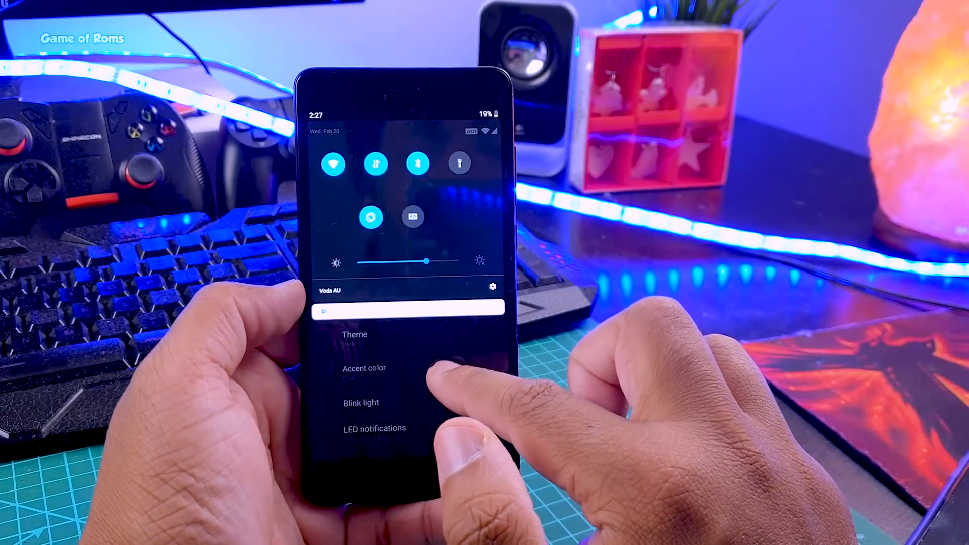
# Open the accent colour picker and choose a new colour swatch
pyautogui.click(355, 333)
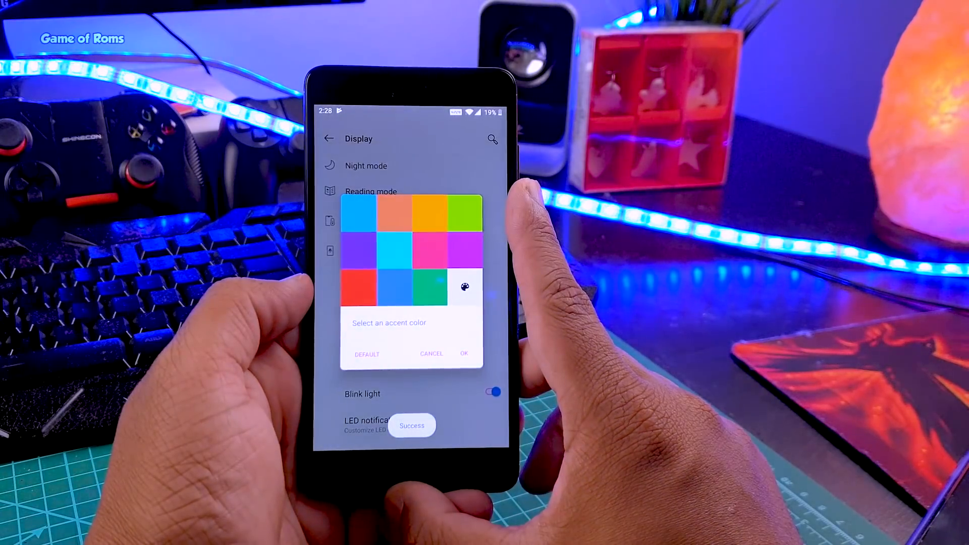
pyautogui.click(464, 353)
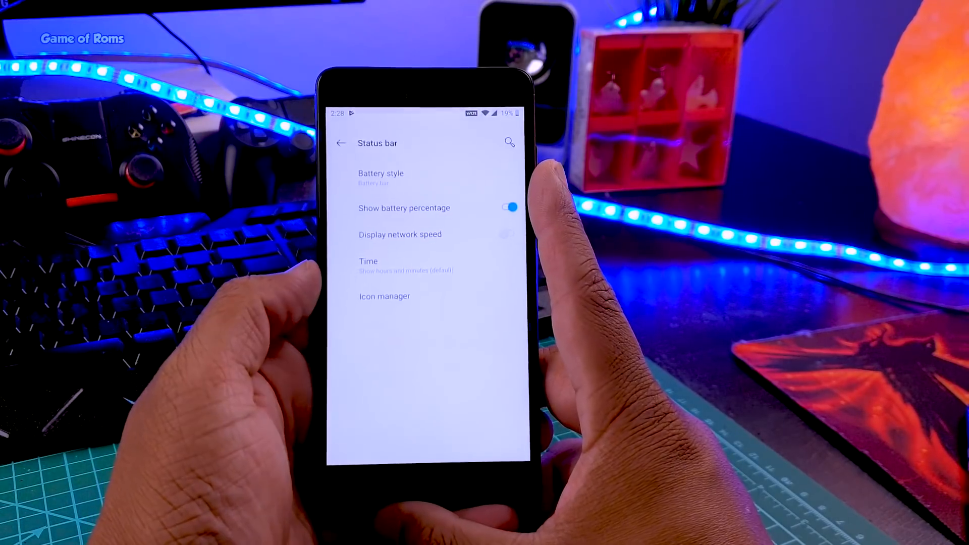
# Open the battery indicator style choices and select a style
pyautogui.click(380, 177)
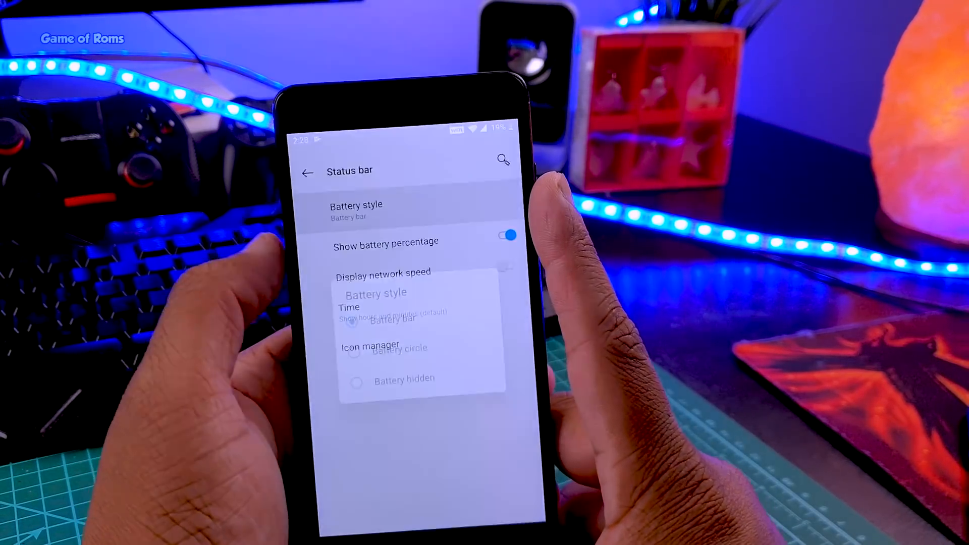
pyautogui.click(393, 348)
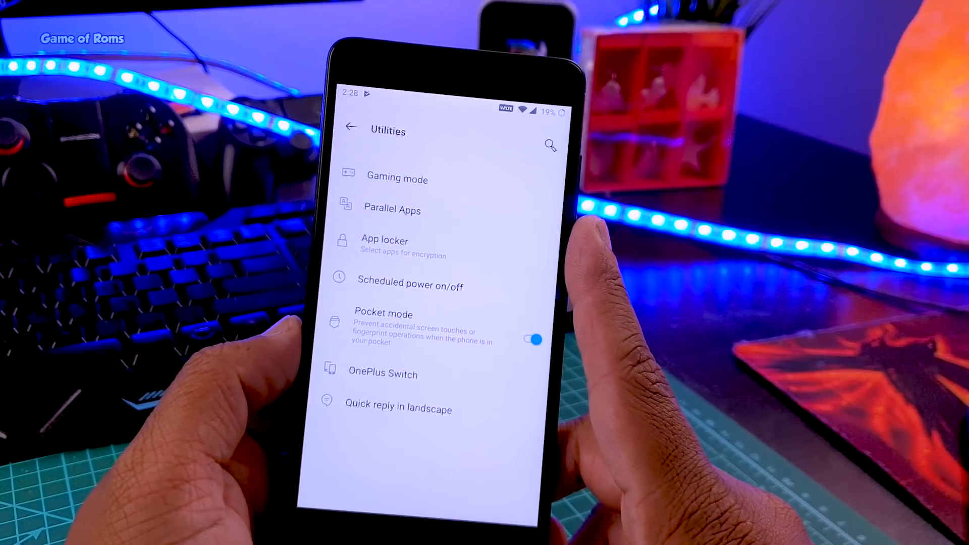
# View Scheduled power on/off with both switches off, then back out to main Settings
pyautogui.click(410, 286)
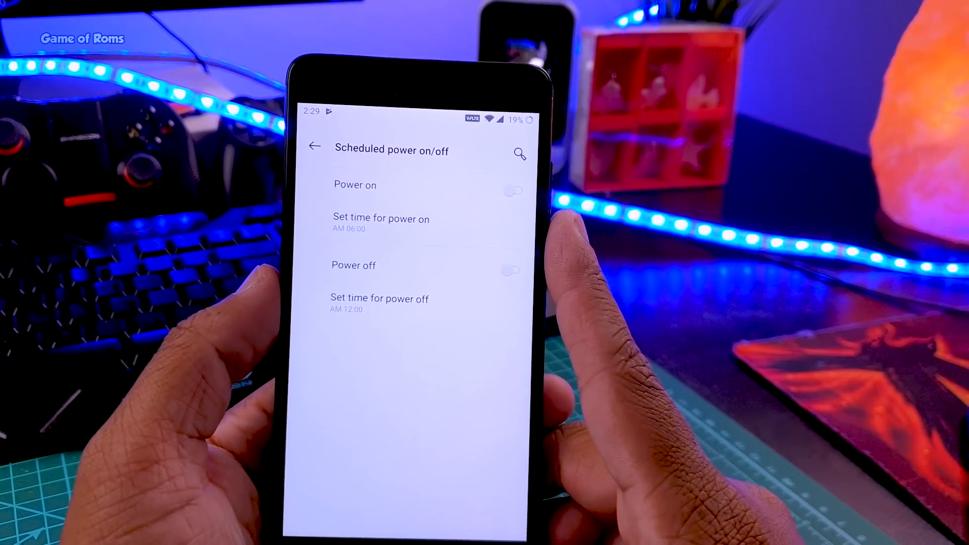
pyautogui.click(316, 146)
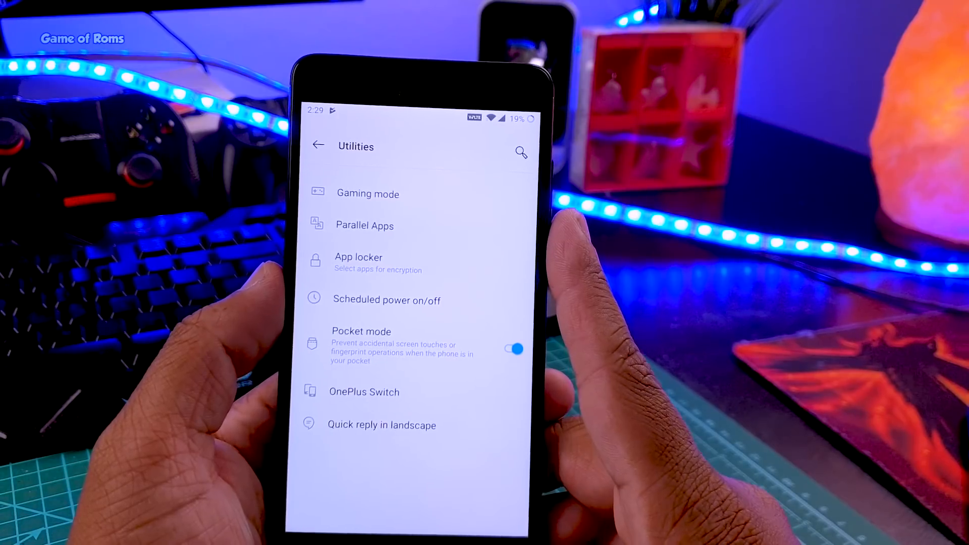
pyautogui.click(317, 144)
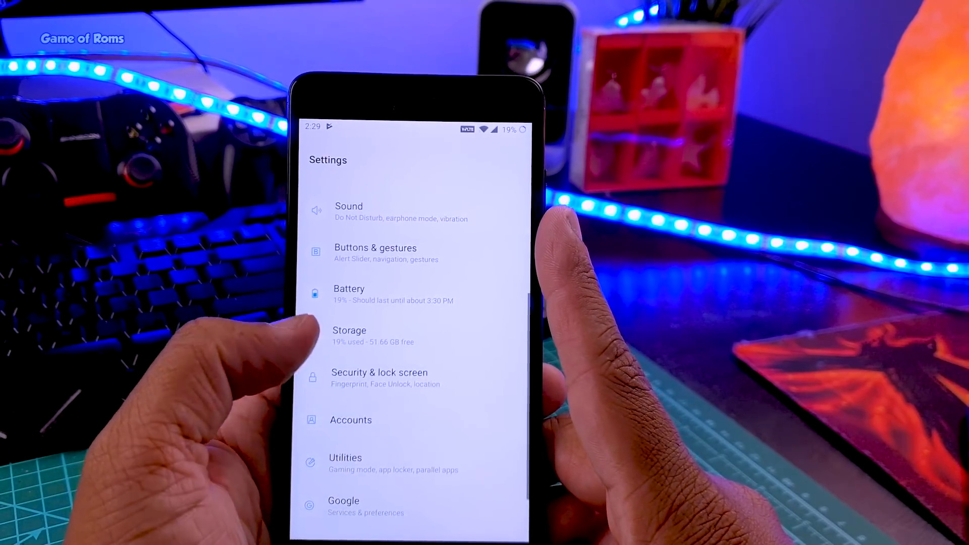
# View the Ambient display page, then launch Clock from the app drawer
pyautogui.scroll(-3)
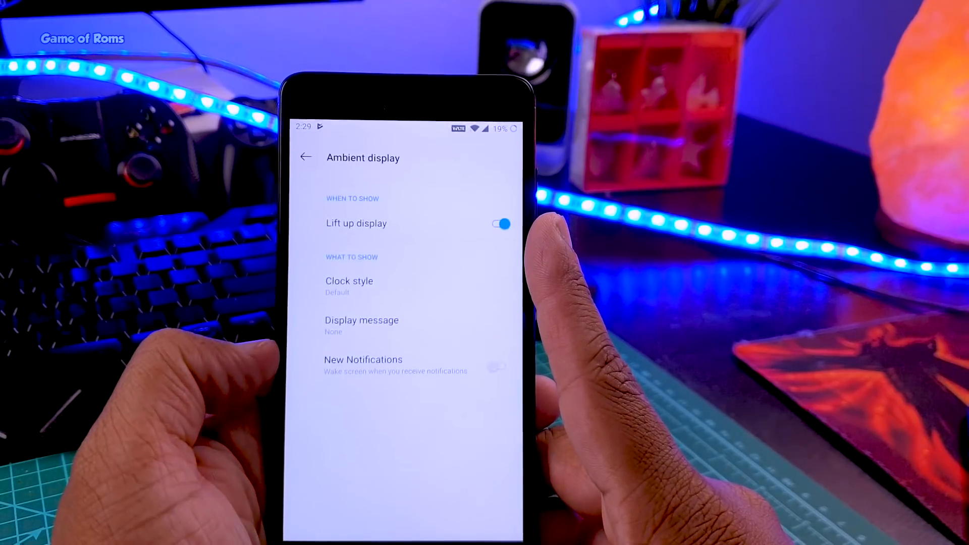
pyautogui.click(349, 286)
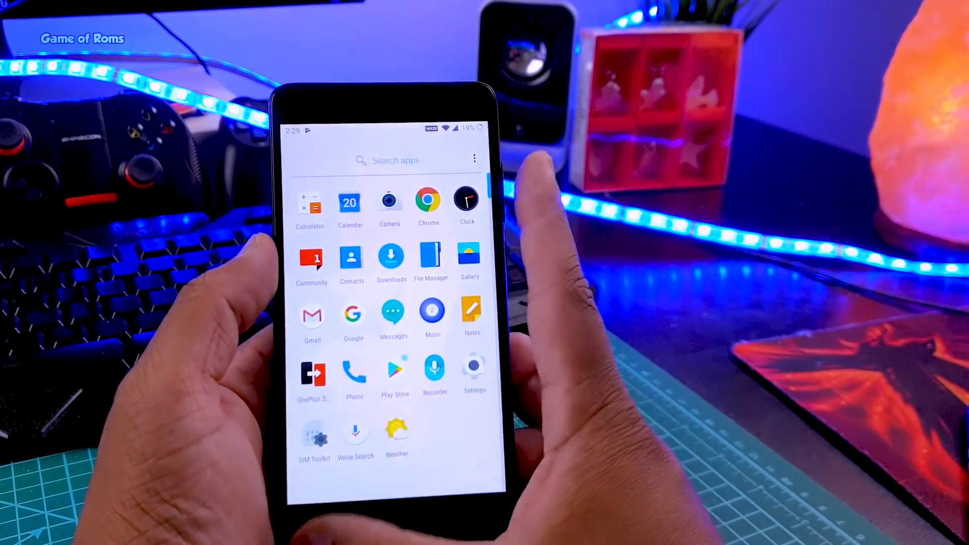
pyautogui.click(466, 198)
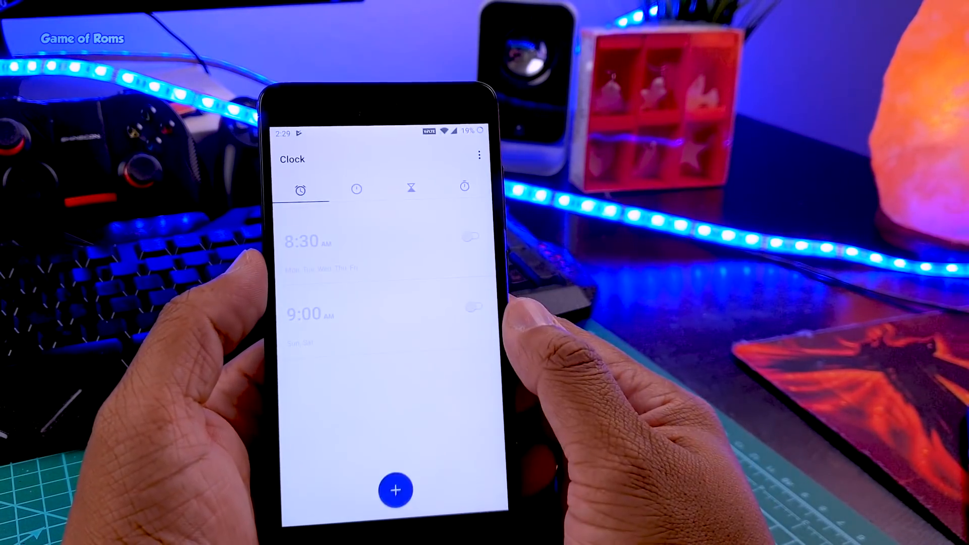